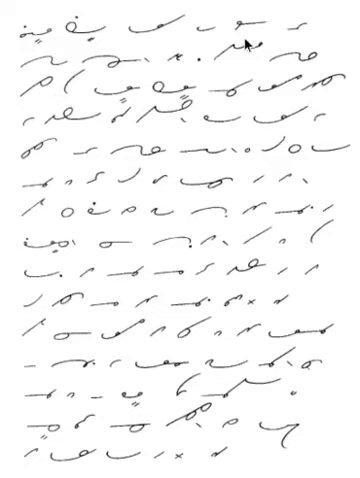
mouse_move(82, 72)
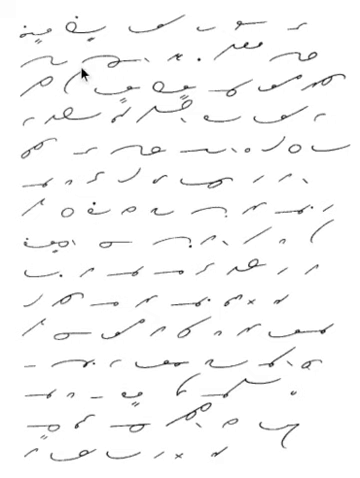
mouse_move(288, 72)
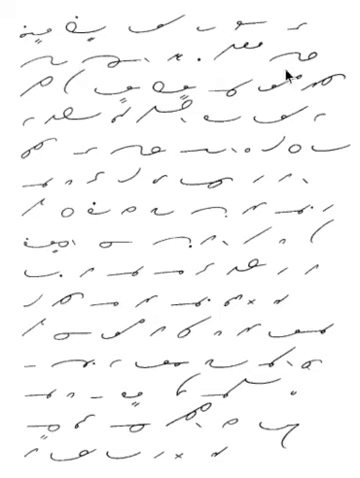
mouse_move(176, 96)
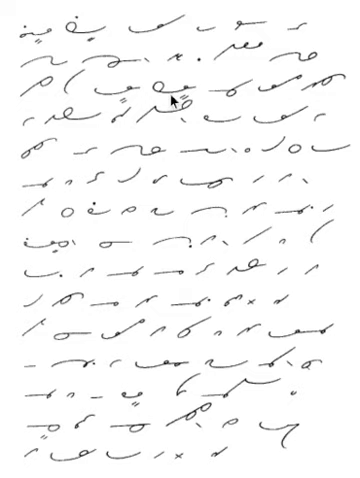
mouse_move(216, 132)
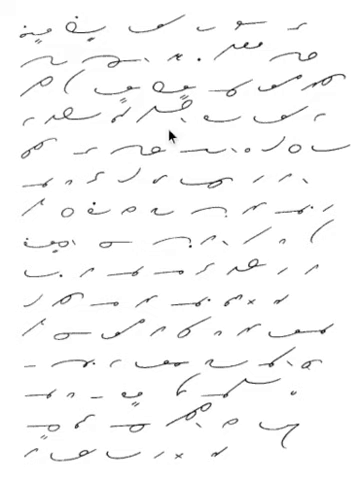
mouse_move(200, 172)
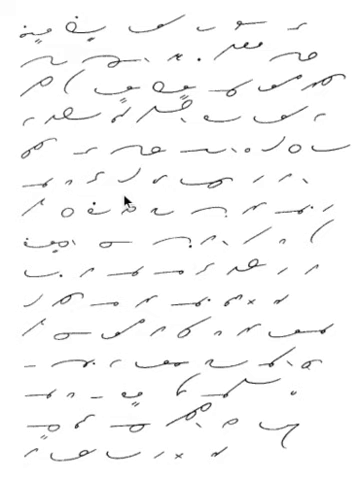
mouse_move(276, 200)
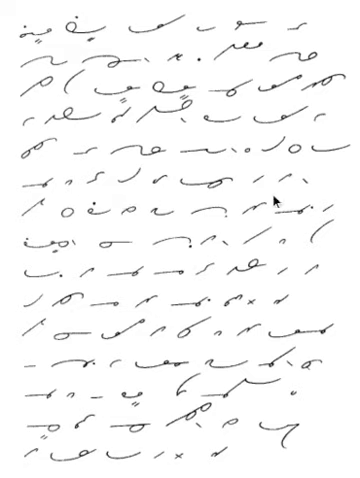
mouse_move(112, 228)
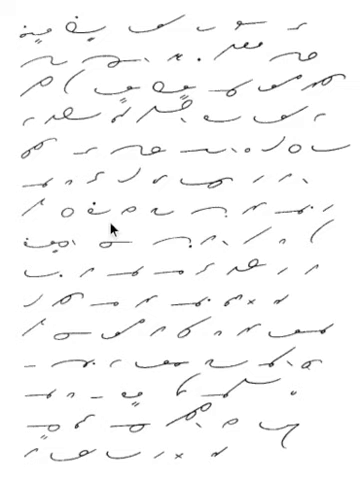
mouse_move(284, 220)
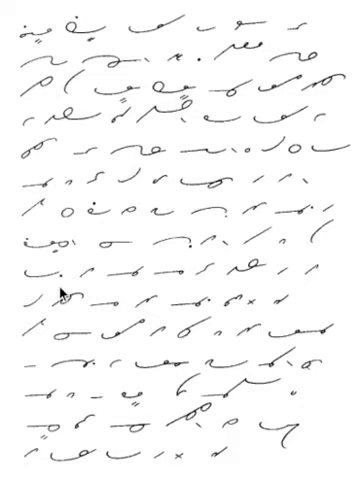
mouse_move(296, 284)
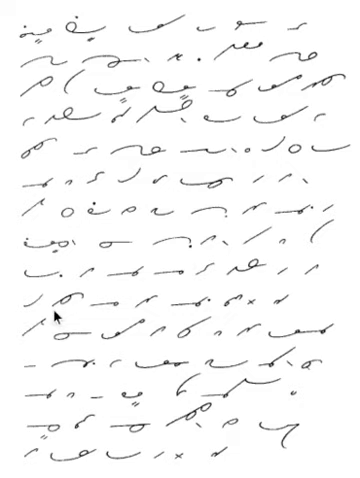
mouse_move(304, 316)
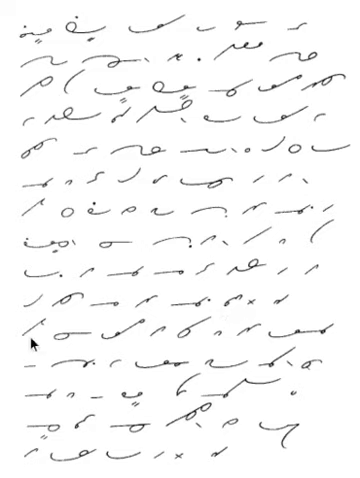
mouse_move(178, 352)
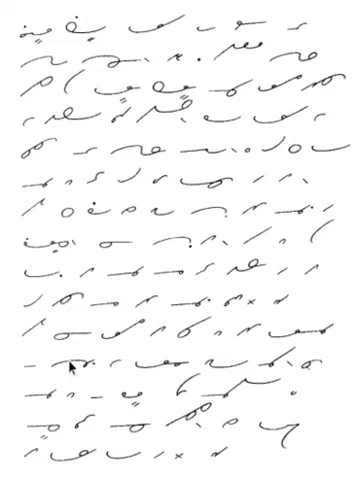
mouse_move(248, 372)
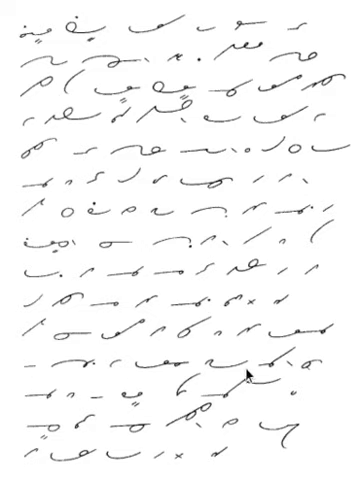
mouse_move(44, 418)
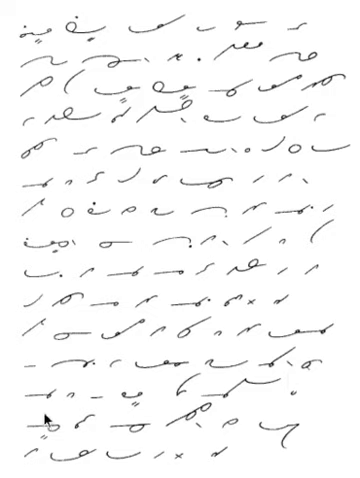
mouse_move(184, 404)
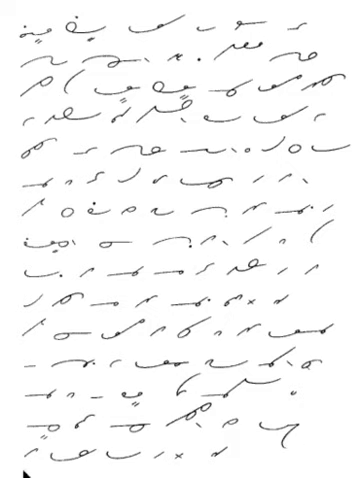
mouse_move(230, 468)
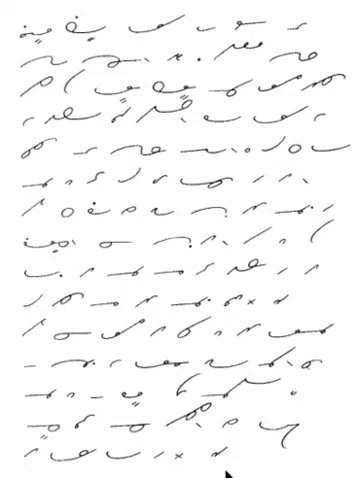